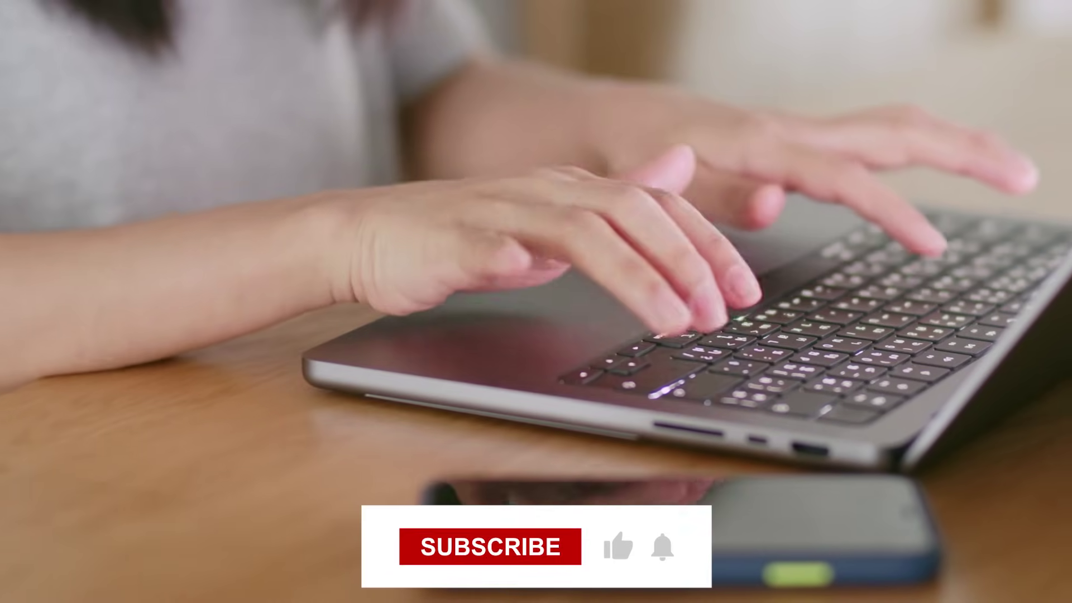
click(490, 547)
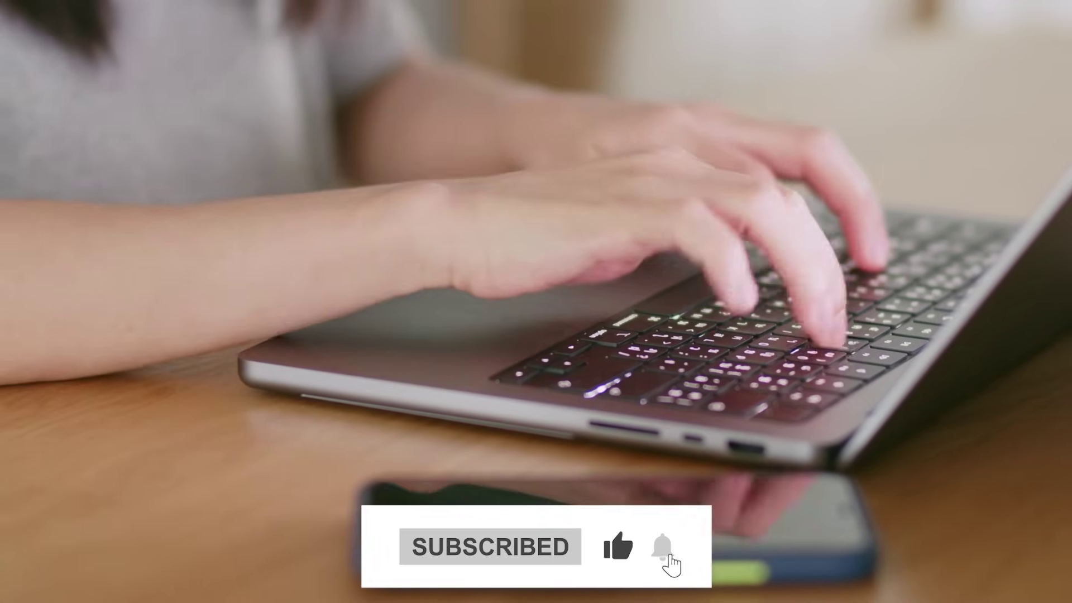